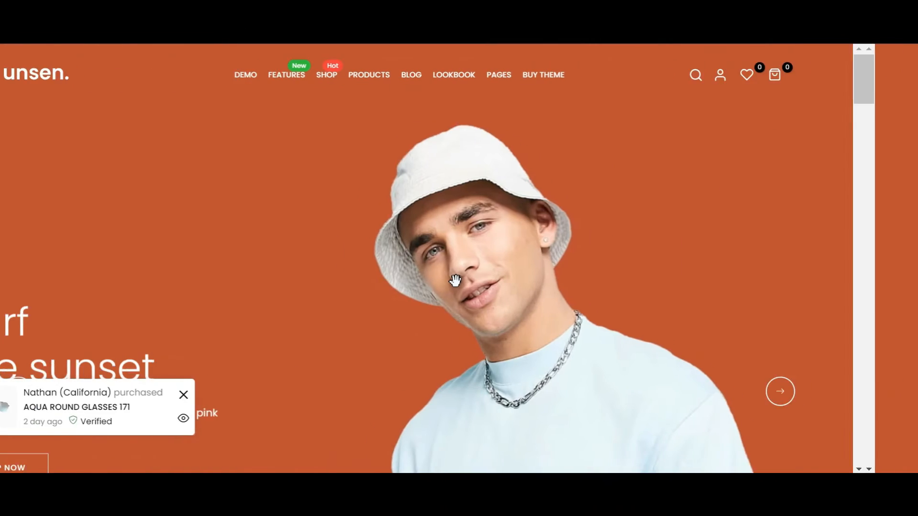
Preview the sweater in quick view, browse its photos, then browse the Straw Floppy Hat
scroll(down, 3)
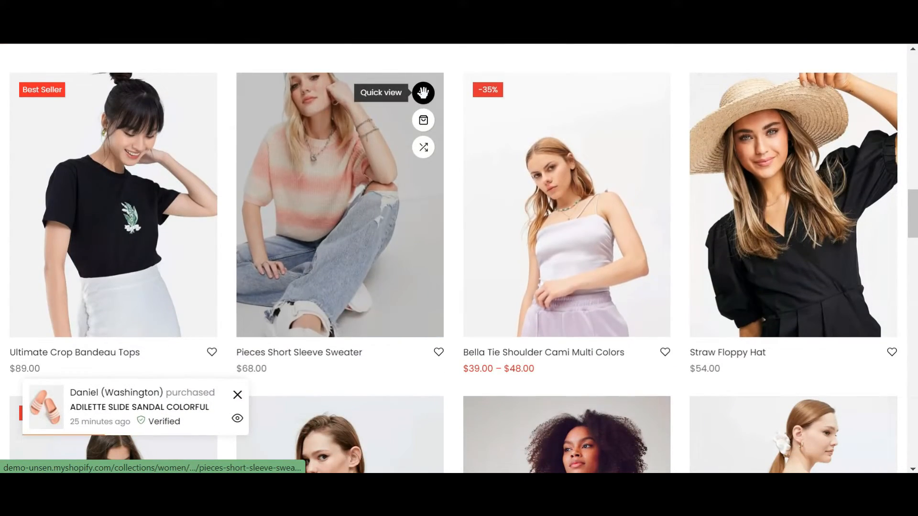
click(381, 93)
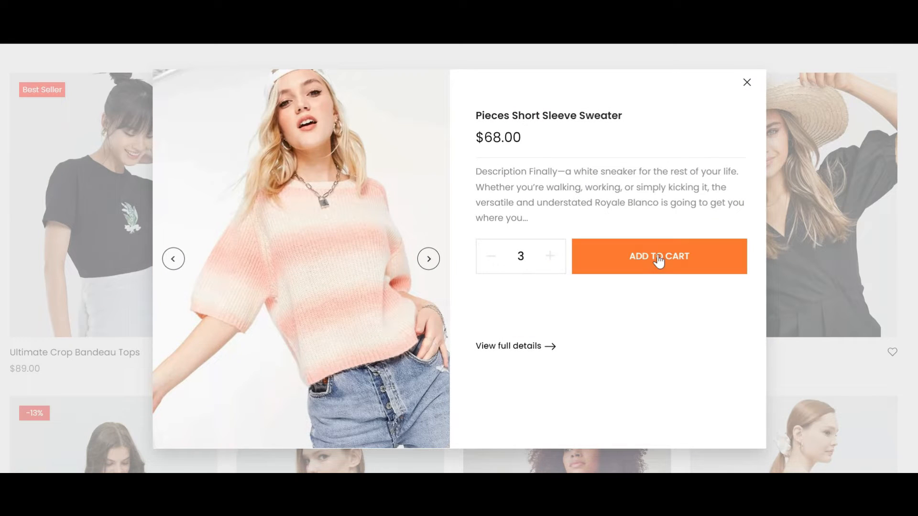
click(428, 258)
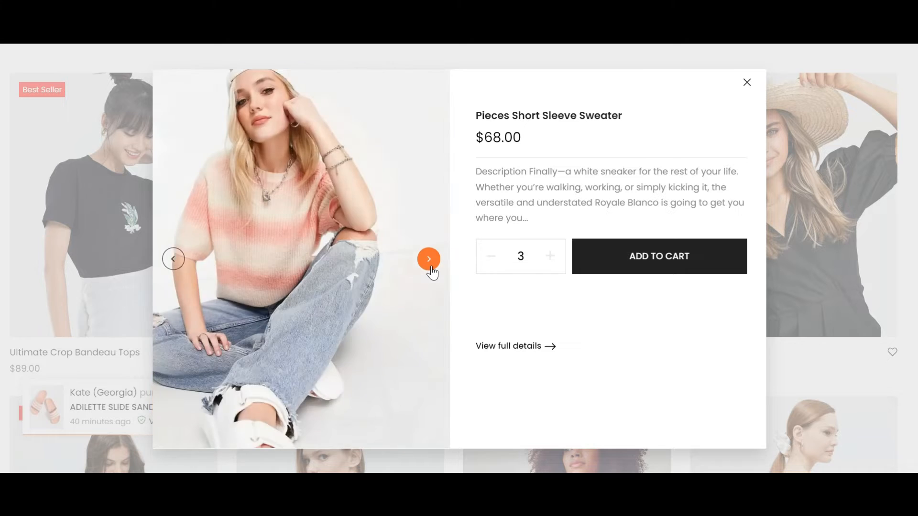
click(428, 259)
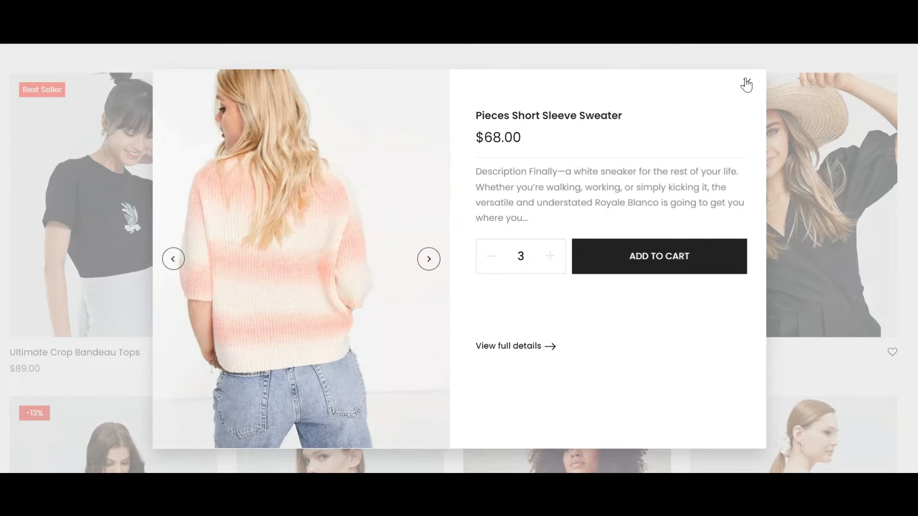
click(428, 258)
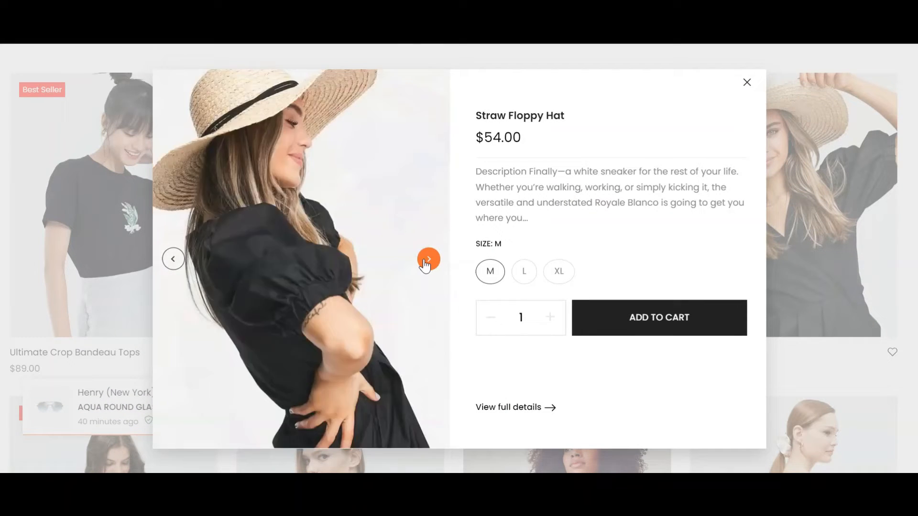
click(429, 259)
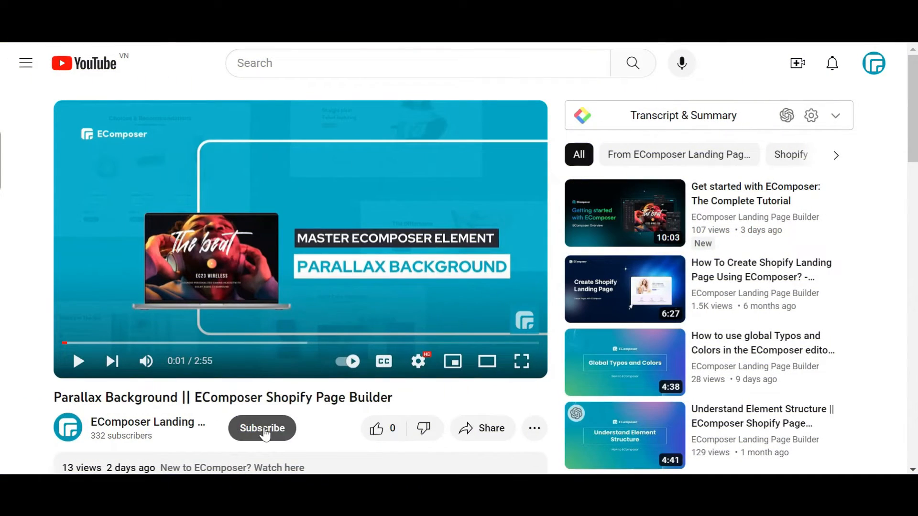
Subscribe to the EComposer channel under the Parallax Background video
click(262, 427)
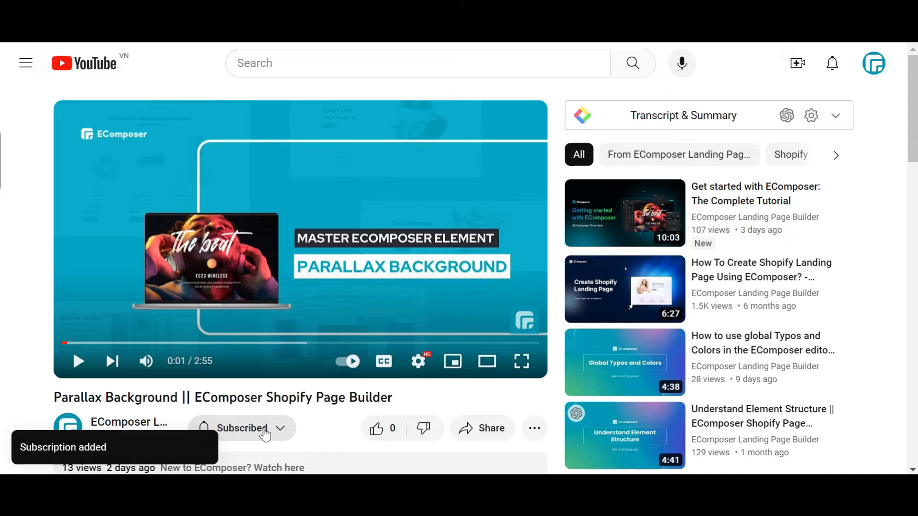
scroll(down, 3)
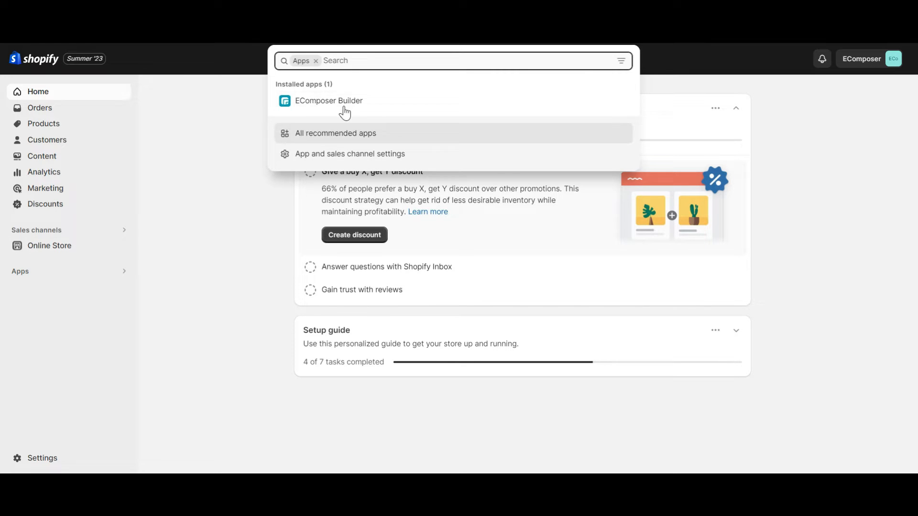
Launch EComposer Builder from the Shopify admin's installed apps
click(329, 101)
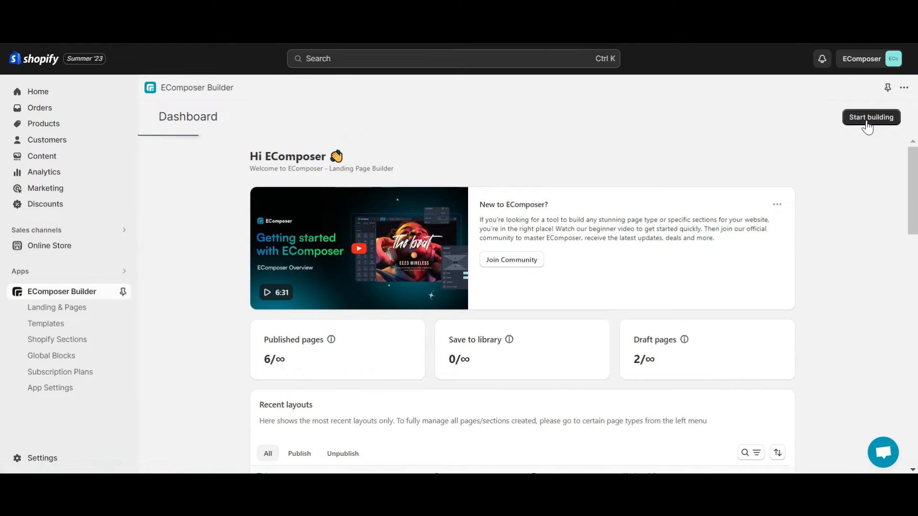
Create a blank Quickview template named 'product quickview' and open it in the editor
click(871, 117)
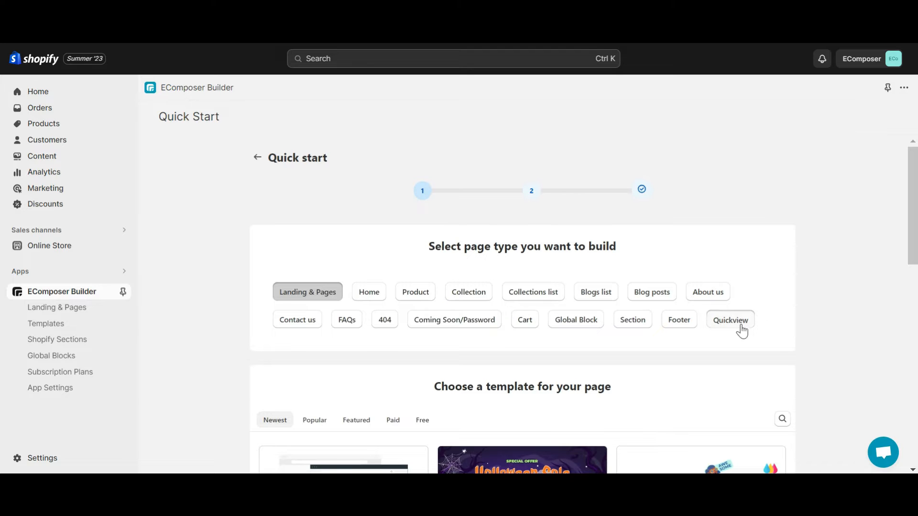
click(730, 320)
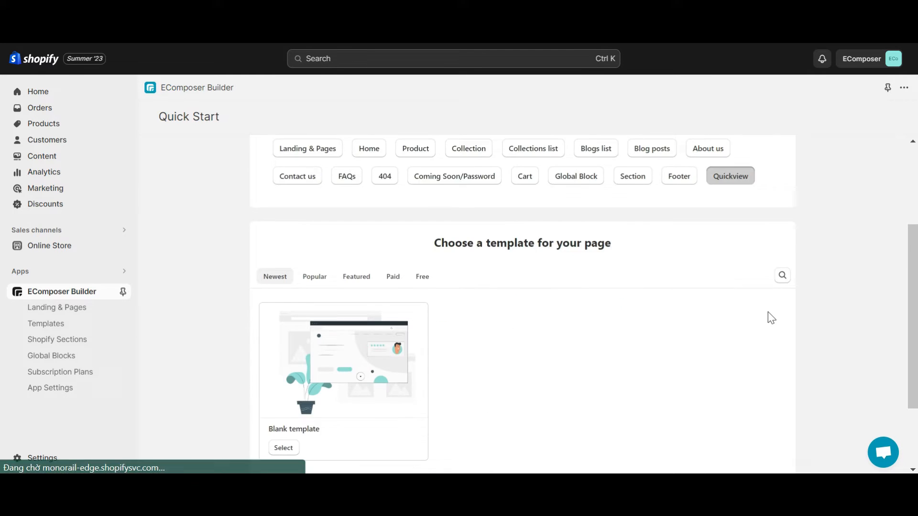
click(283, 448)
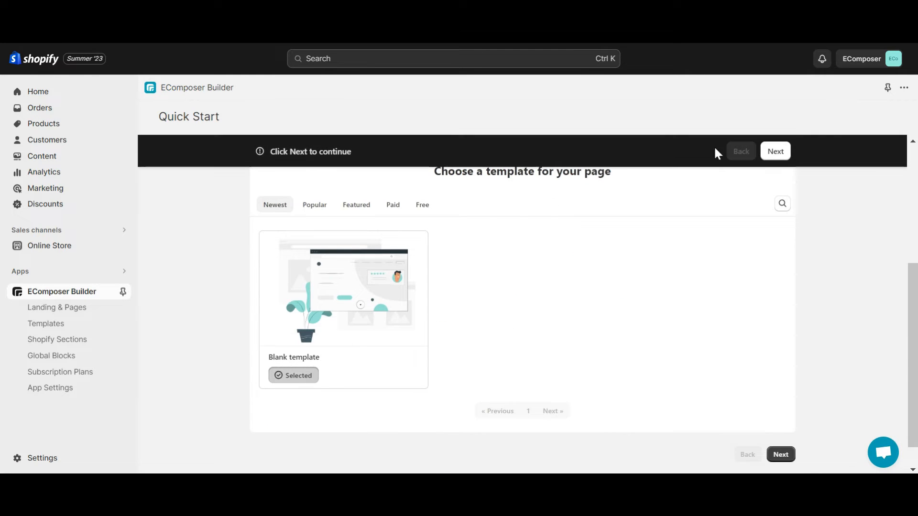
click(775, 152)
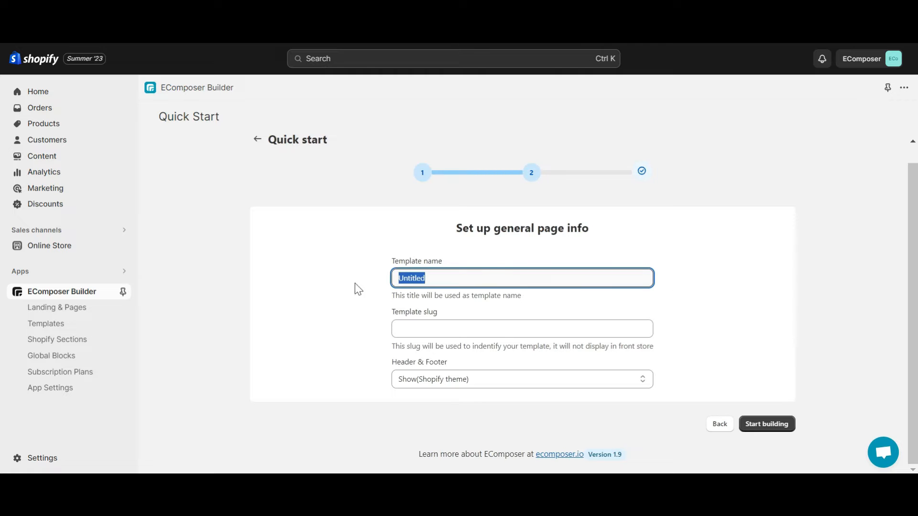
text(product quickview)
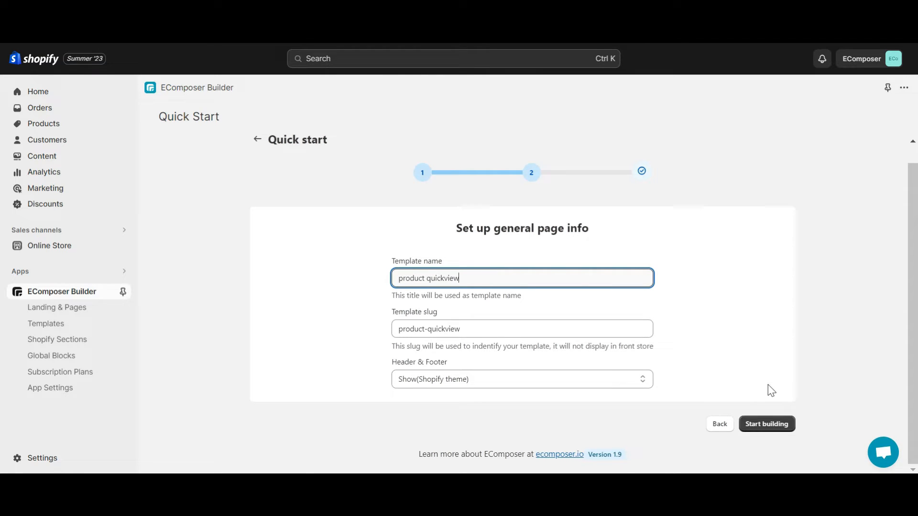
click(766, 424)
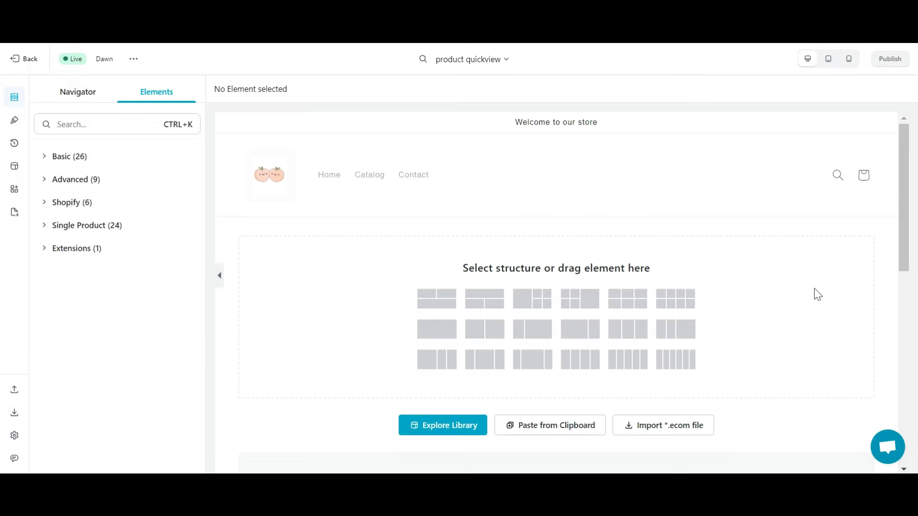
mouse_move(441, 343)
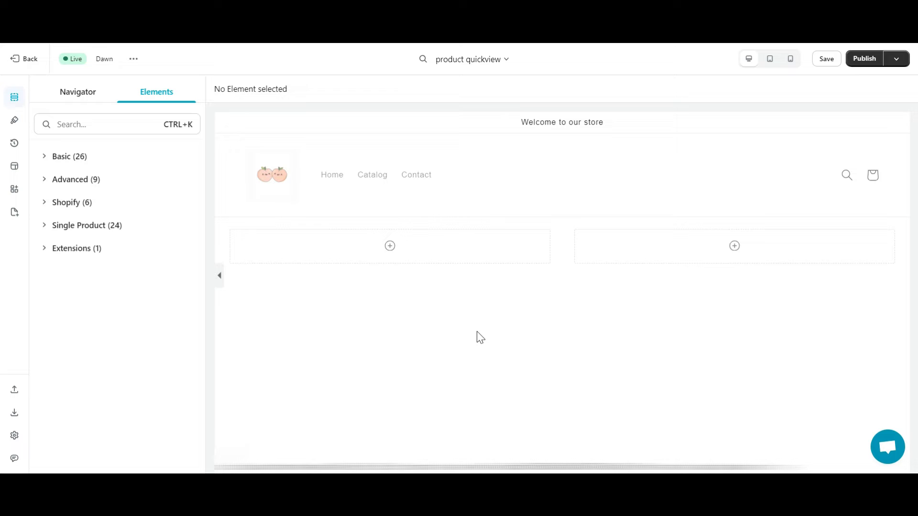
mouse_move(146, 321)
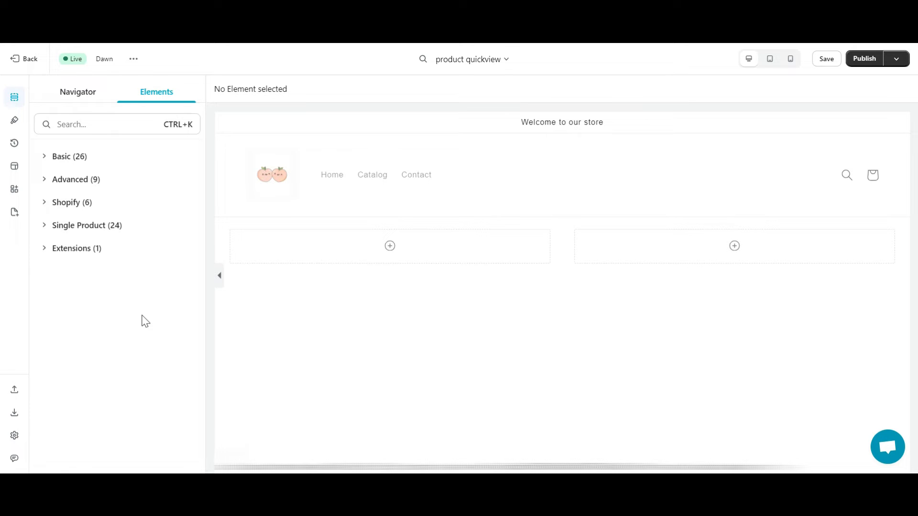
mouse_move(143, 300)
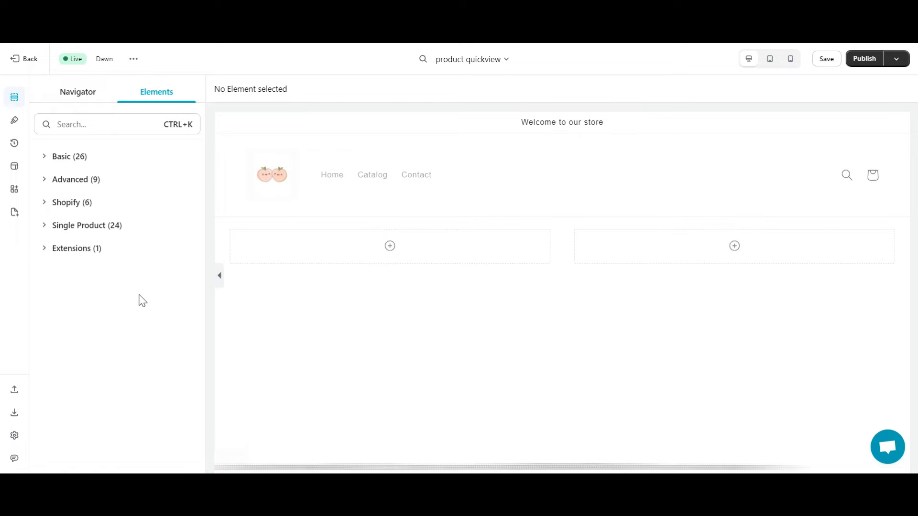
Search the elements panel for 'imag' to find the product image element
text(imag)
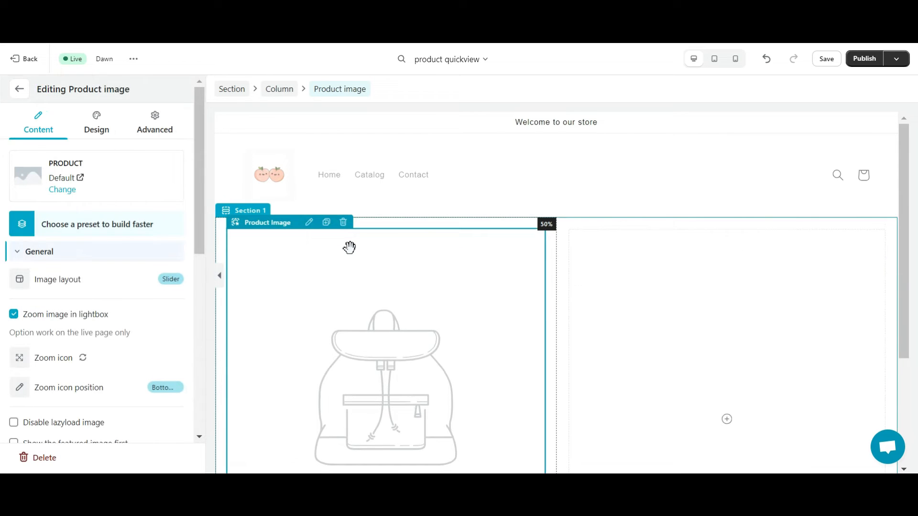
Make the product image show Basic Crop-top, then clear the element search
click(62, 189)
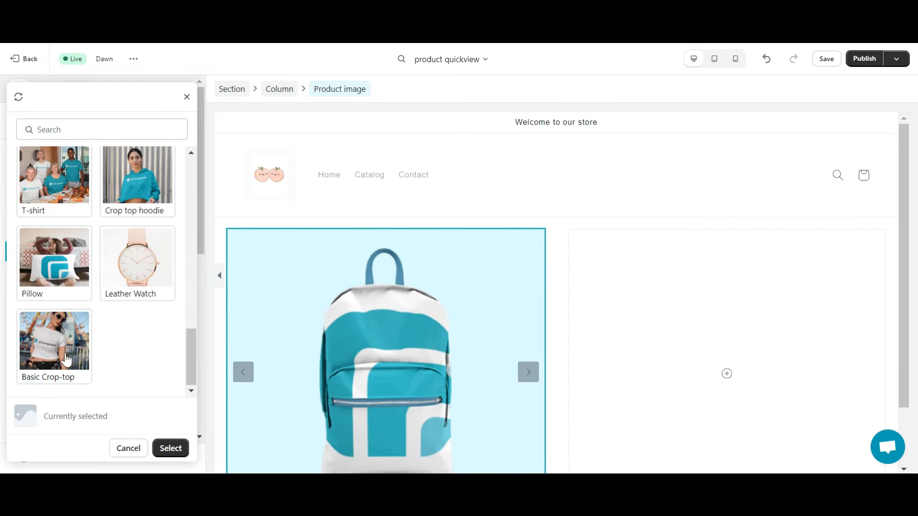
click(170, 448)
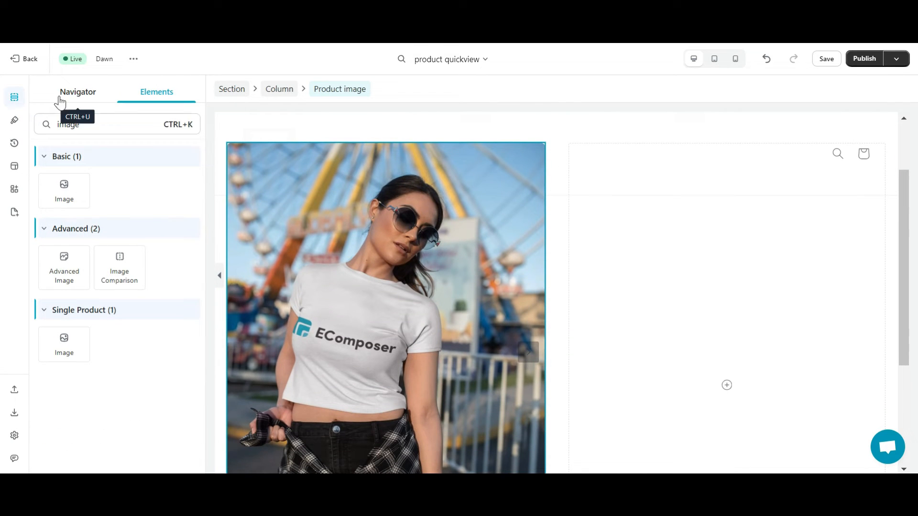
click(118, 124)
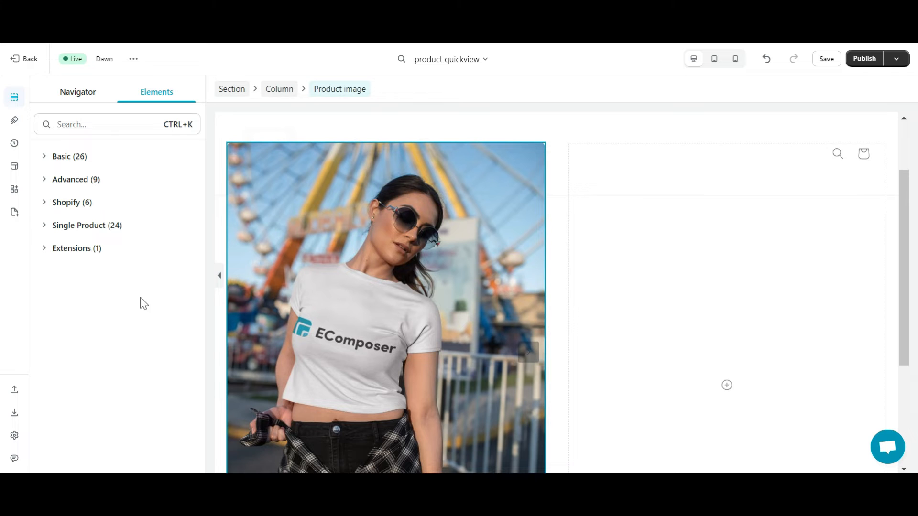
Add the product title to the right column and search for the price element
click(86, 225)
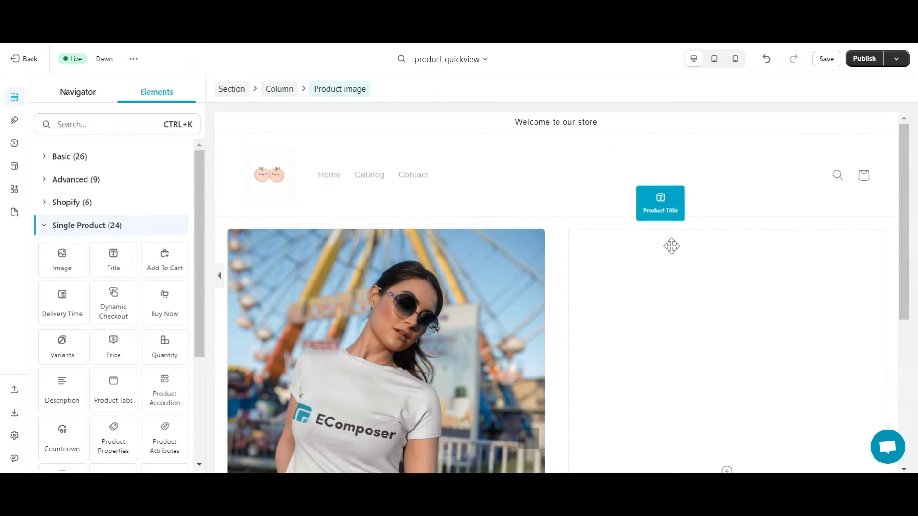
click(660, 204)
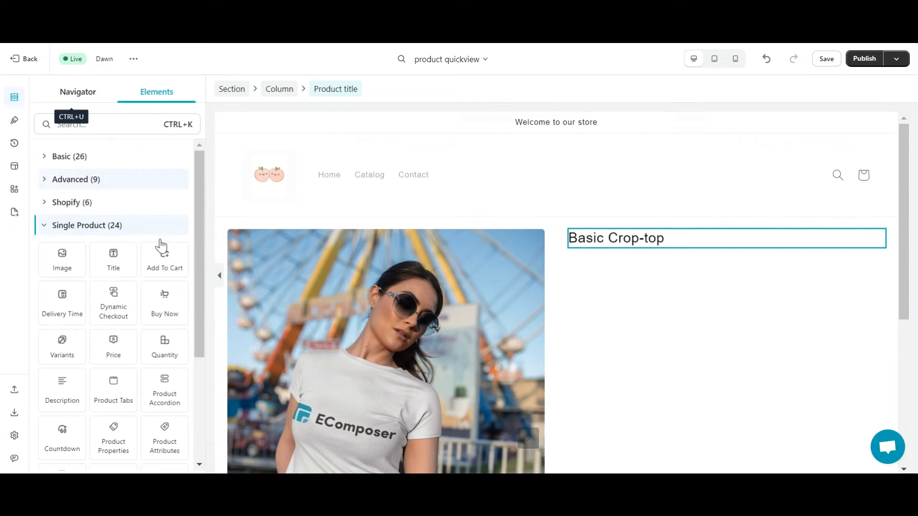
text(price)
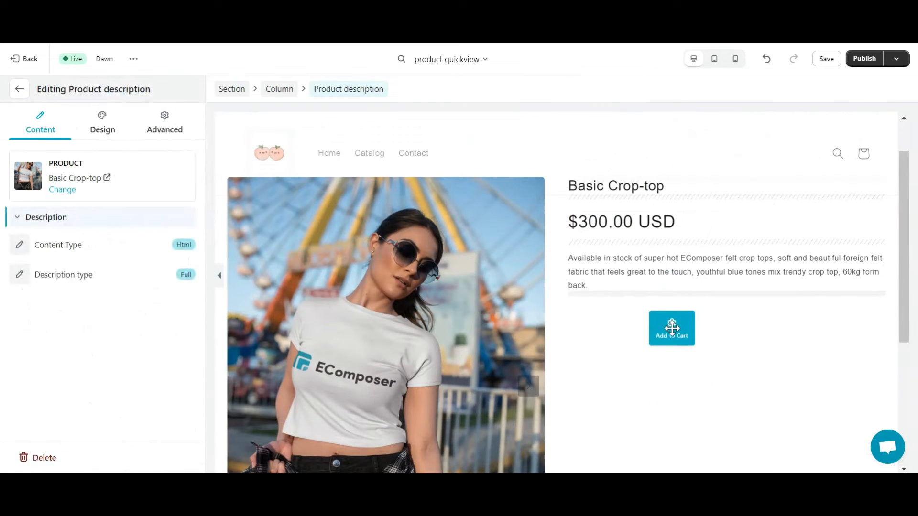
Give the product title a 20 px top margin in its Advanced spacing
click(615, 185)
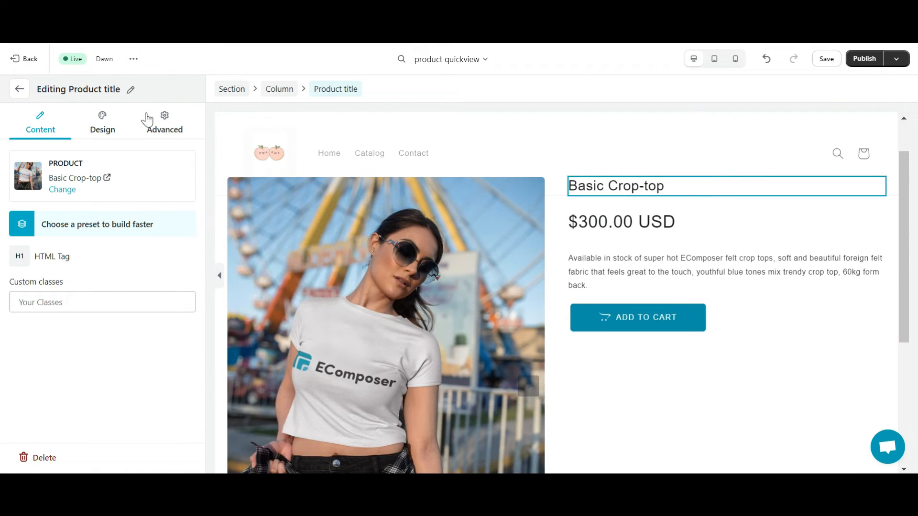
click(154, 122)
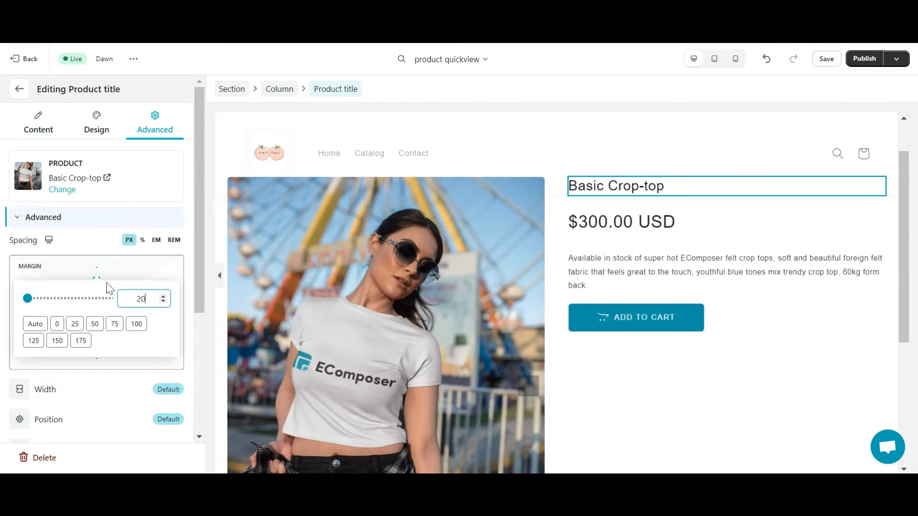
click(19, 89)
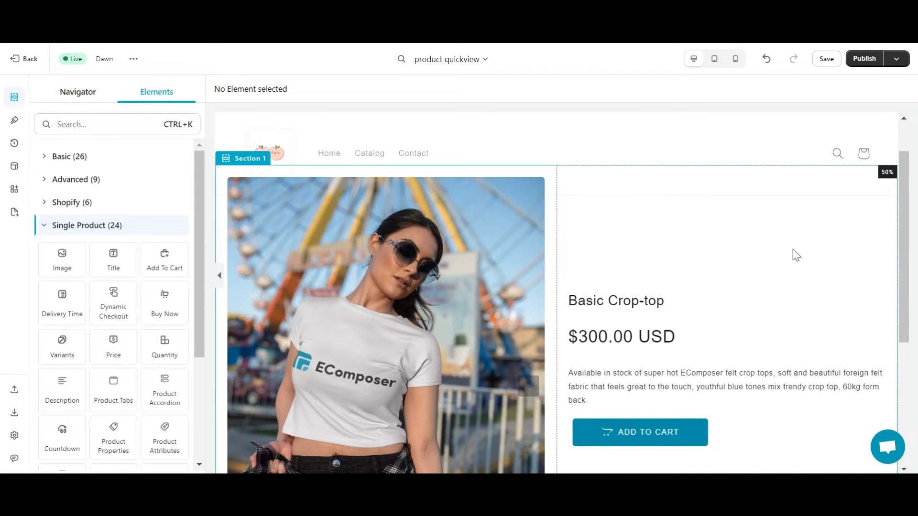
Save the product quickview template with Publish enabled
click(864, 58)
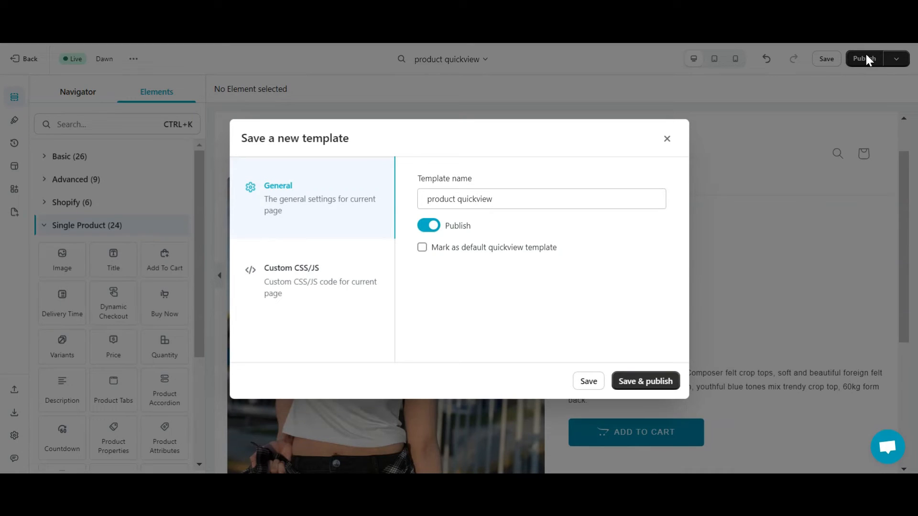
mouse_move(645, 381)
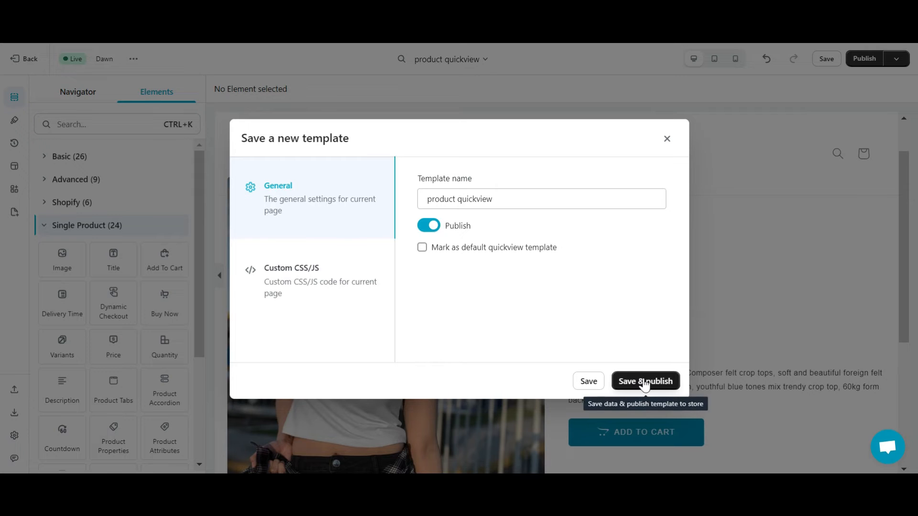
click(645, 381)
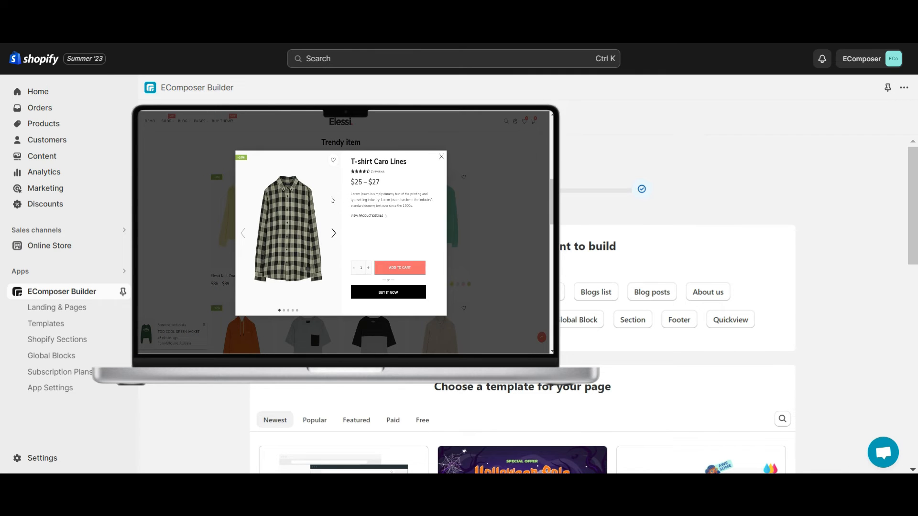
Create a blank Landing & Pages page named 'product grid'
click(441, 157)
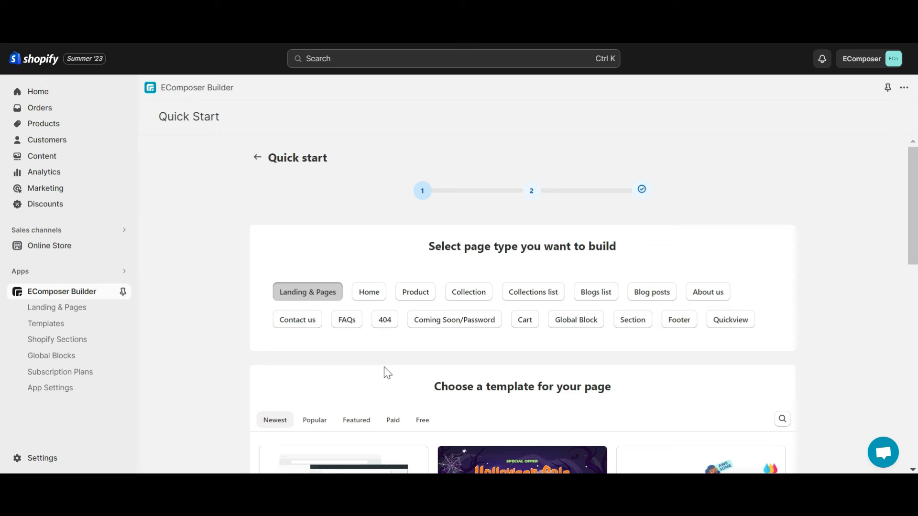
mouse_move(547, 359)
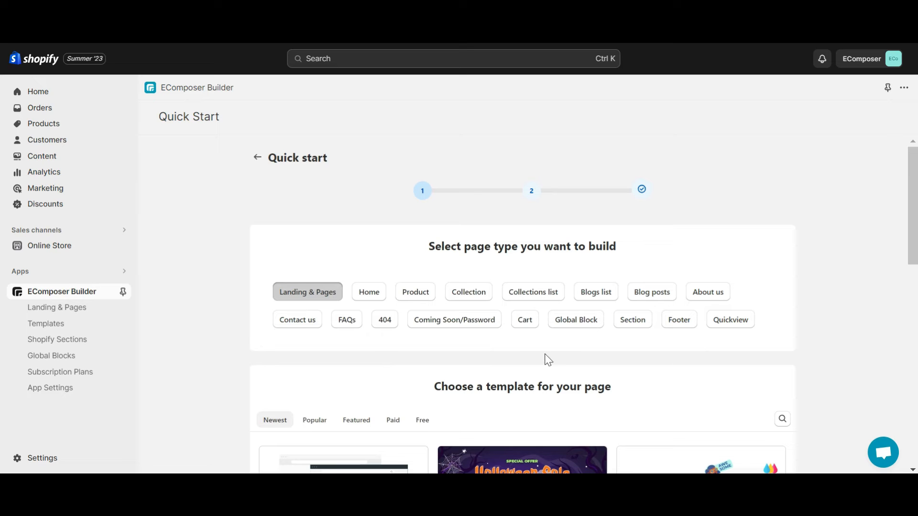
mouse_move(632, 319)
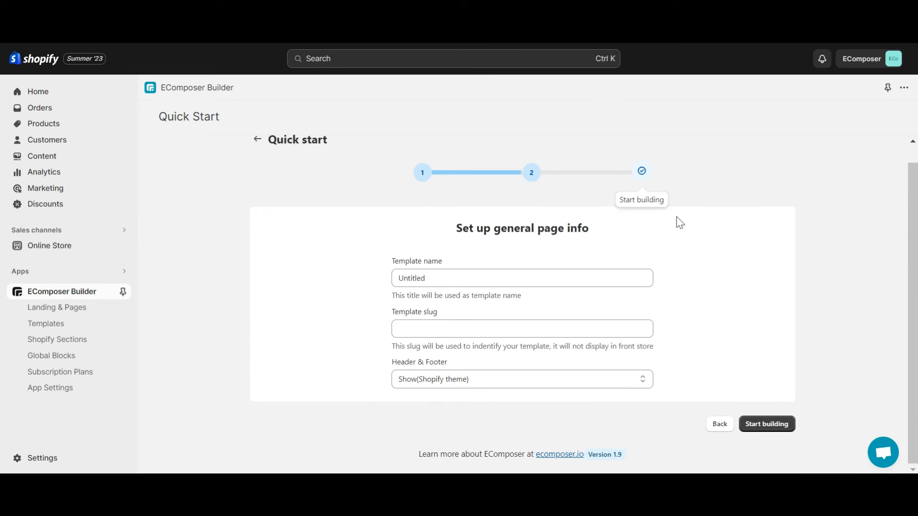
text(product grid)
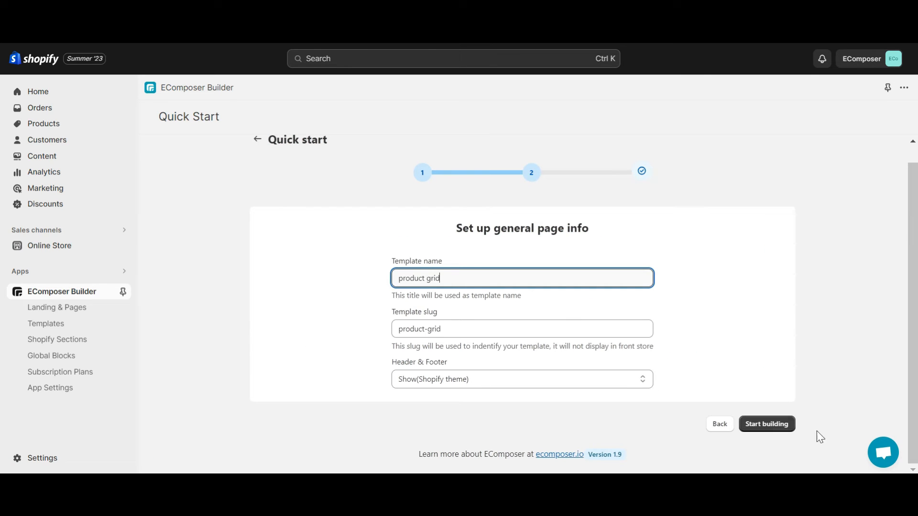
click(766, 424)
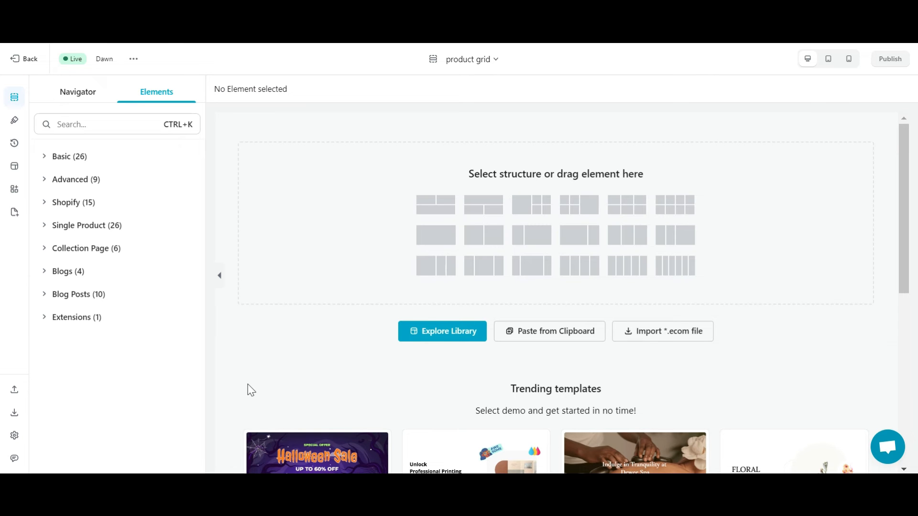
Add a Product Grid element and open its quickview app settings
text(p)
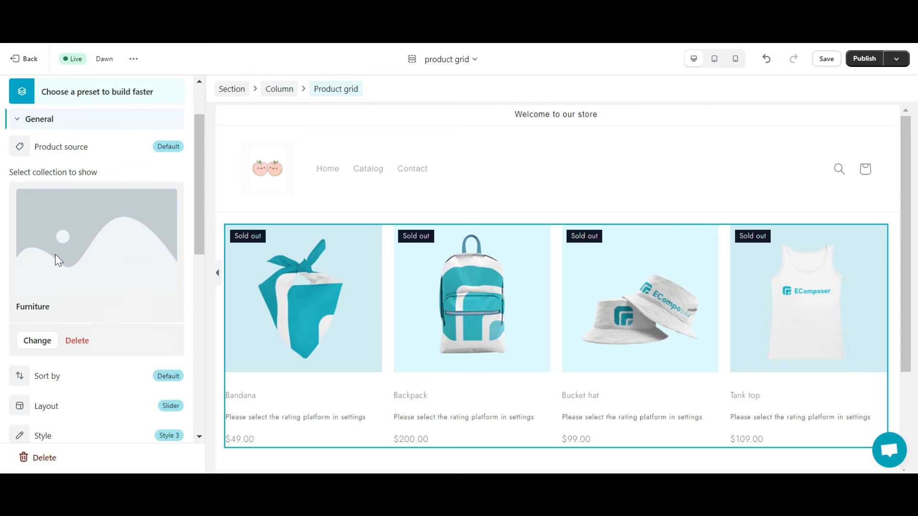
scroll(down, 3)
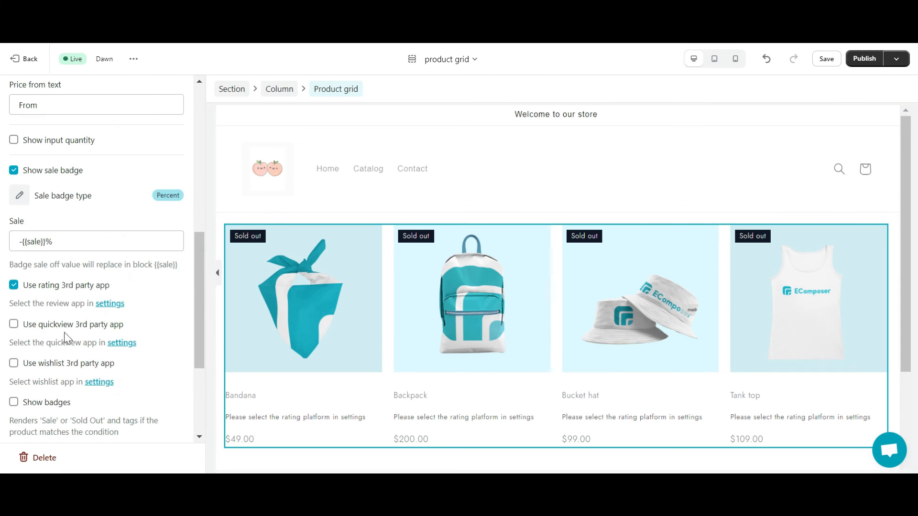
click(109, 303)
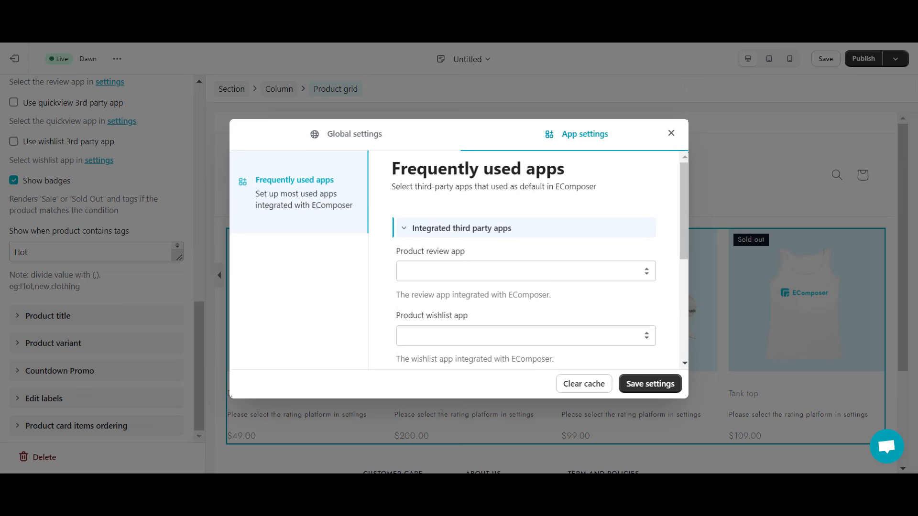
mouse_move(521, 274)
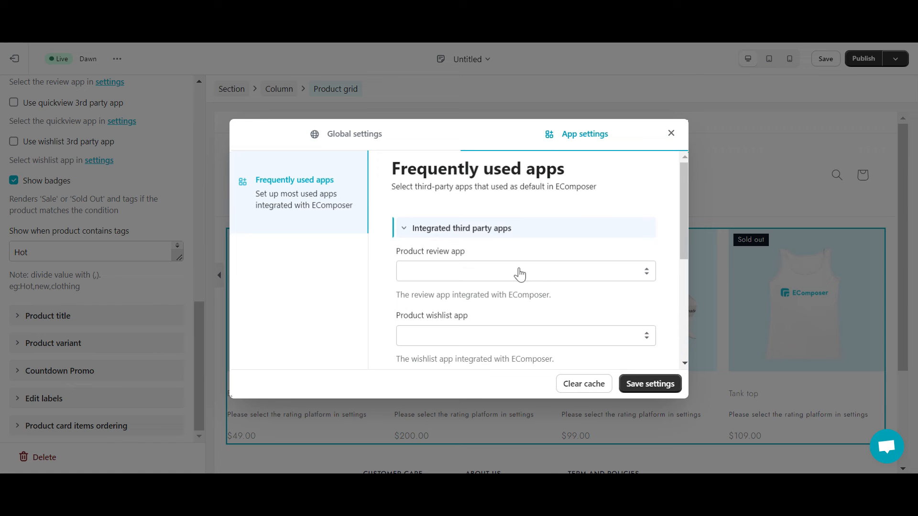
Choose the Built-in quick view app as the product quickview app
click(524, 256)
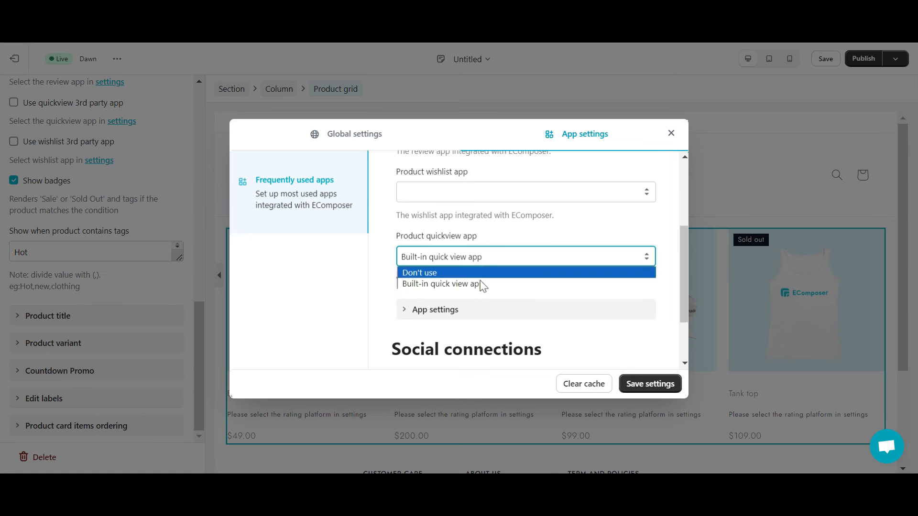
click(441, 284)
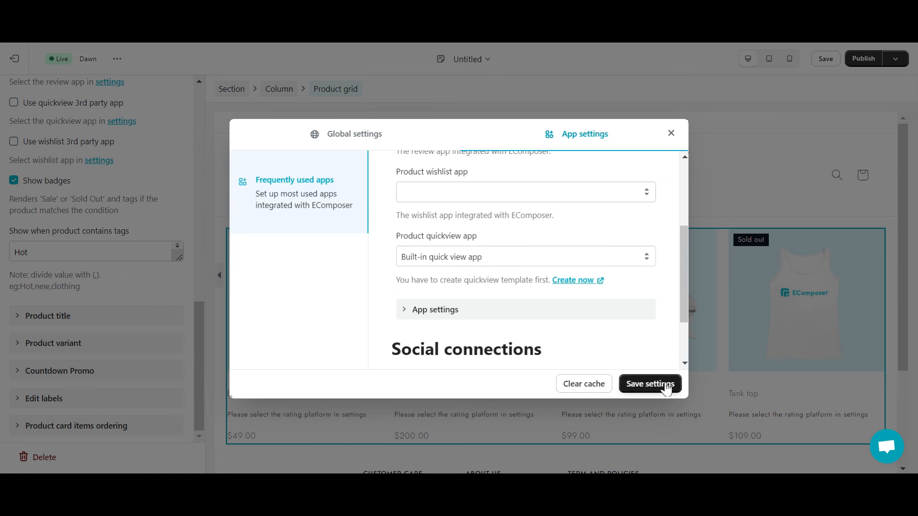
mouse_move(583, 383)
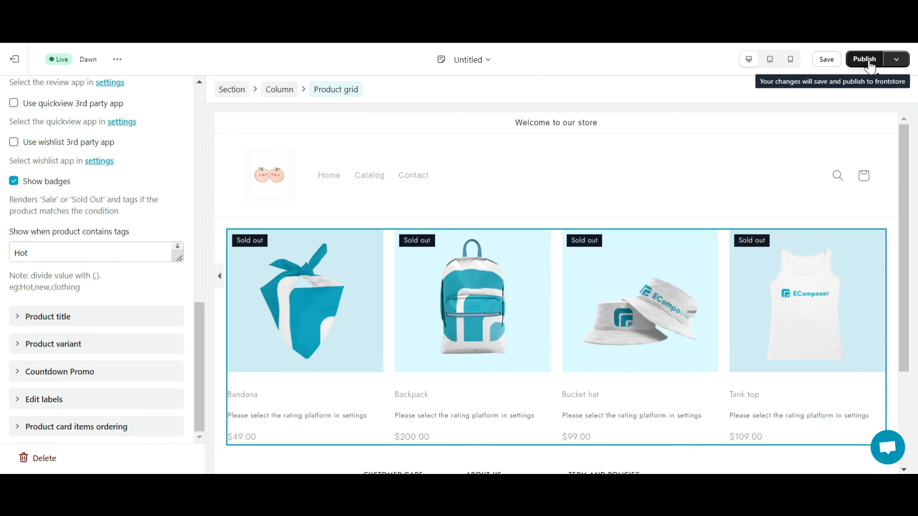
Publish the new product grid page and view it live on the storefront
click(864, 58)
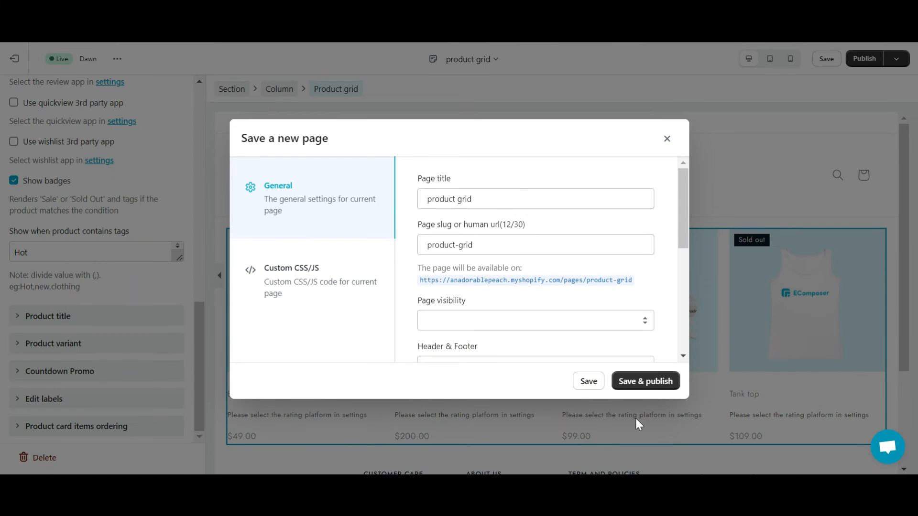
click(644, 381)
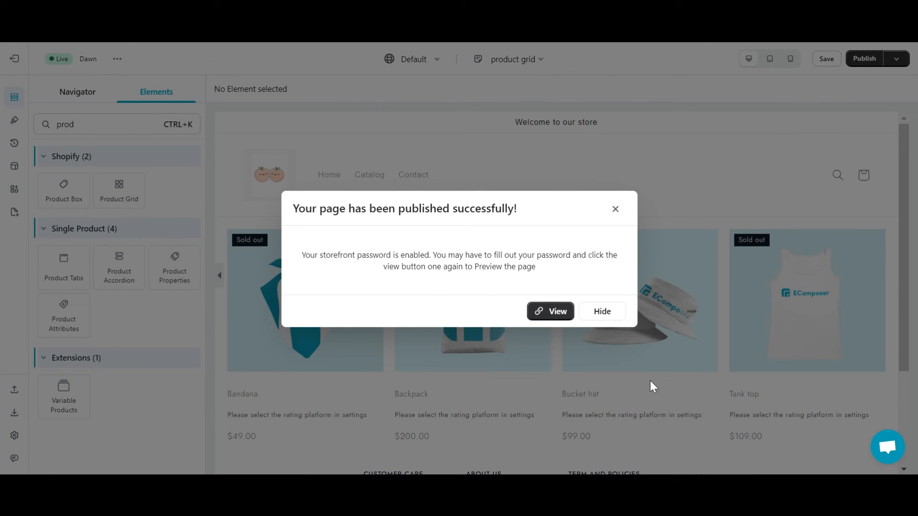
mouse_move(644, 379)
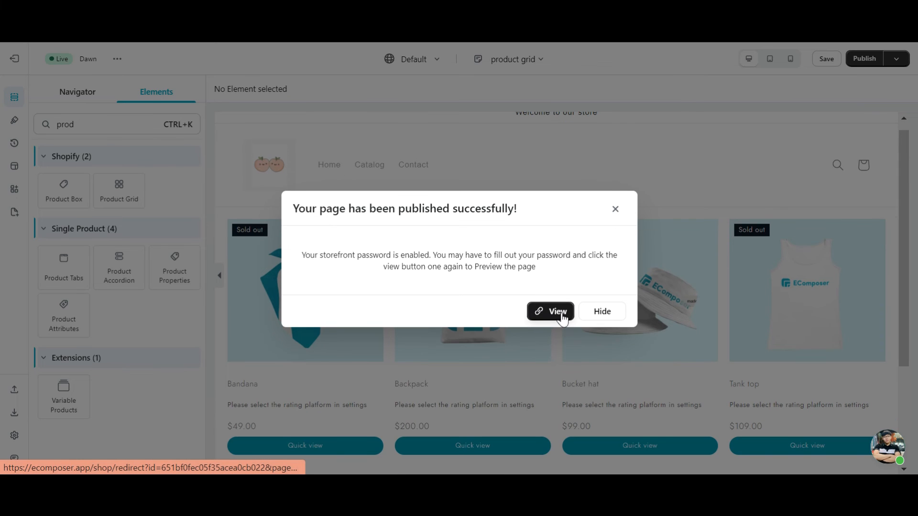
click(550, 310)
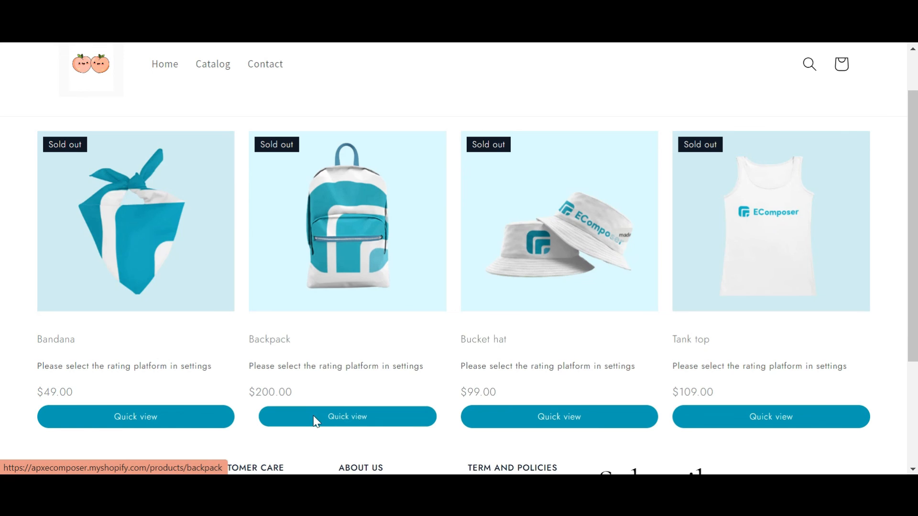
Open the Backpack's quick view popup and expand its full description
click(347, 416)
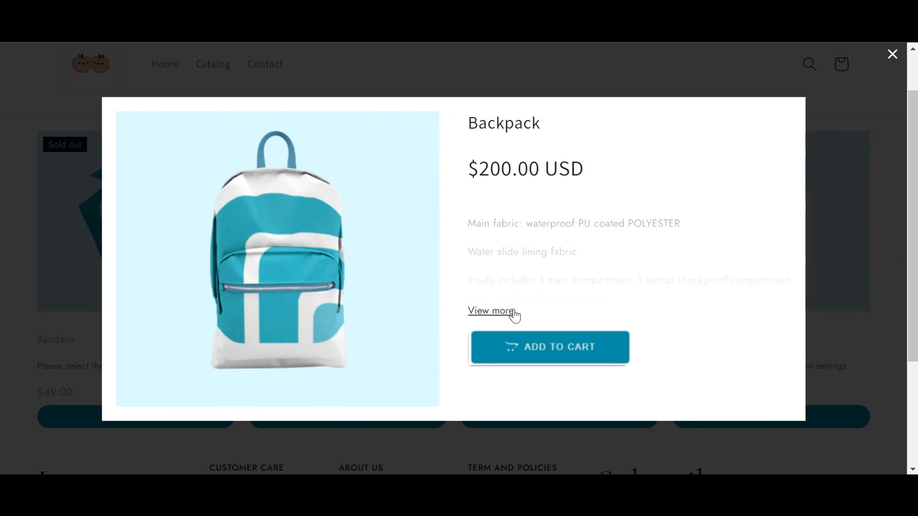
click(491, 310)
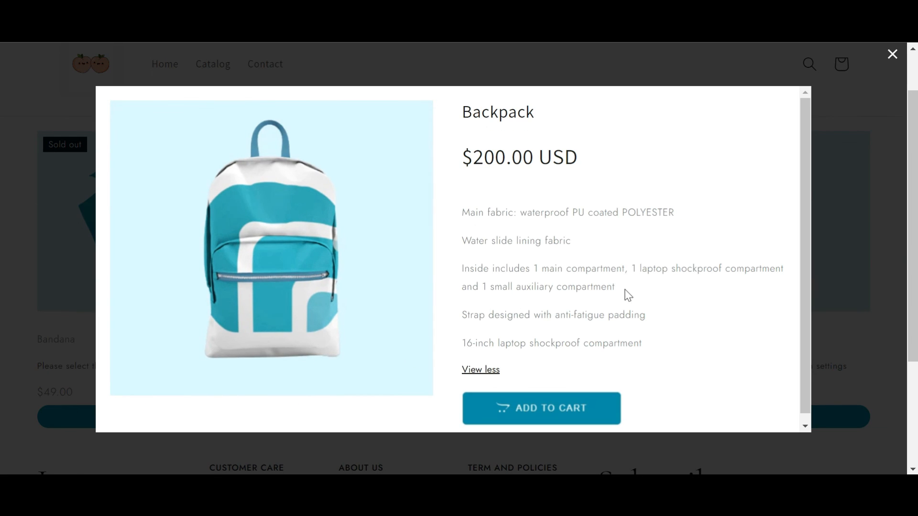